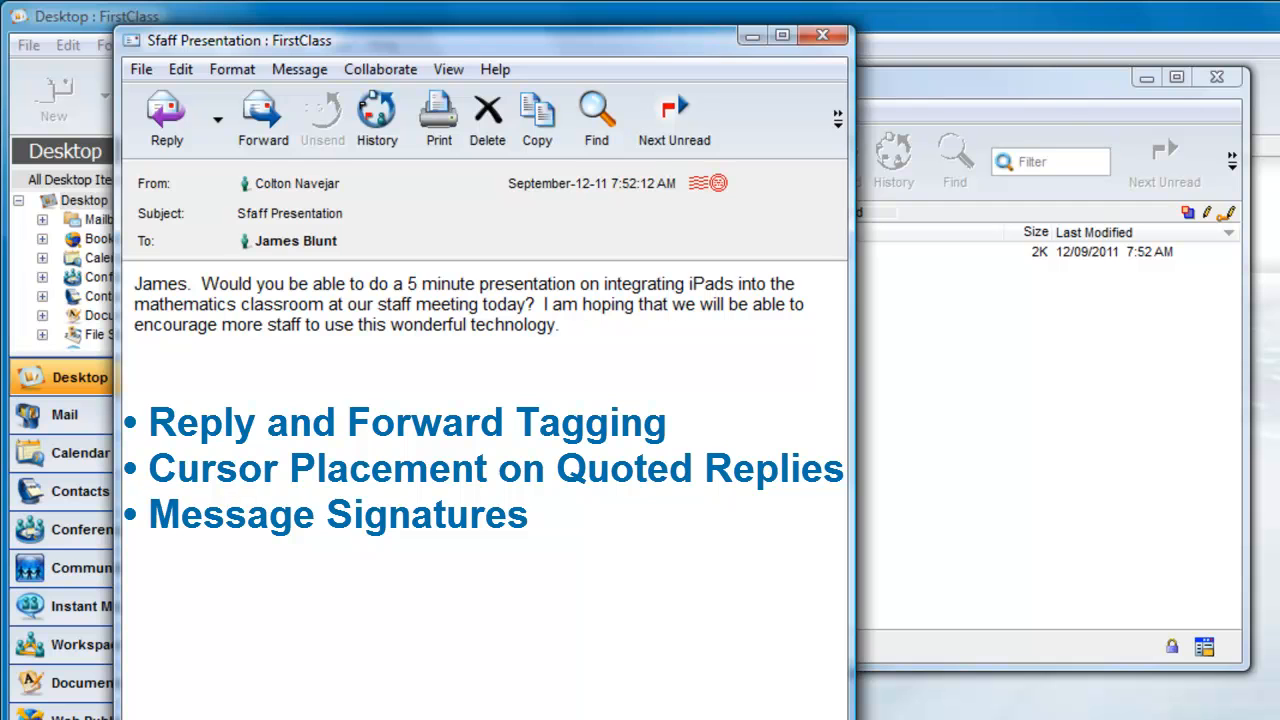
- Select the entire body text of the Staff Presentation message
click(560, 324)
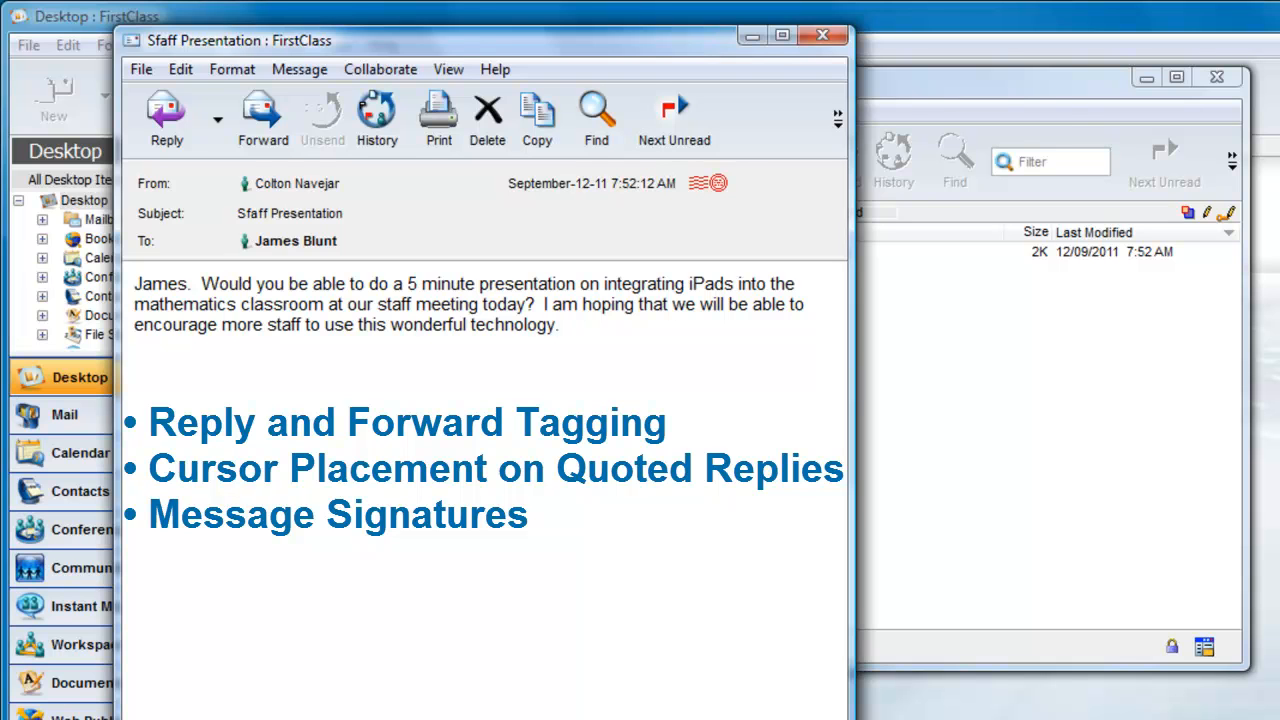
click(560, 324)
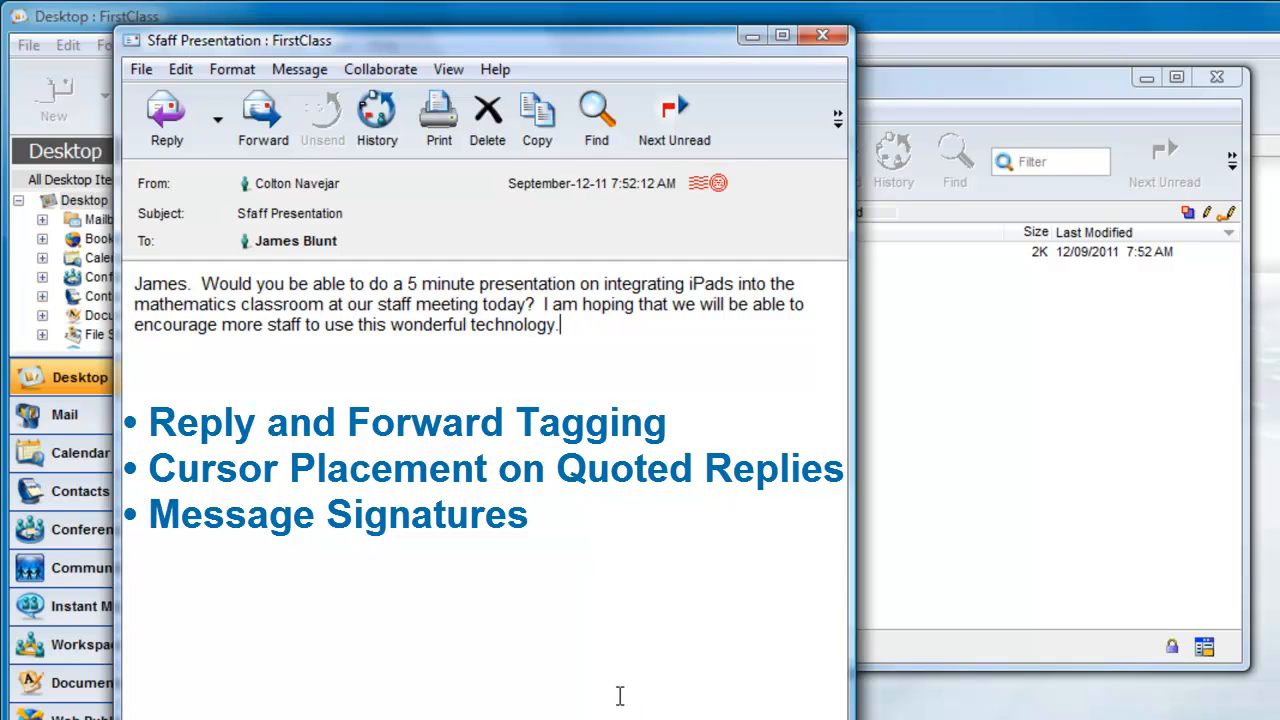
drag(378, 304, 558, 324)
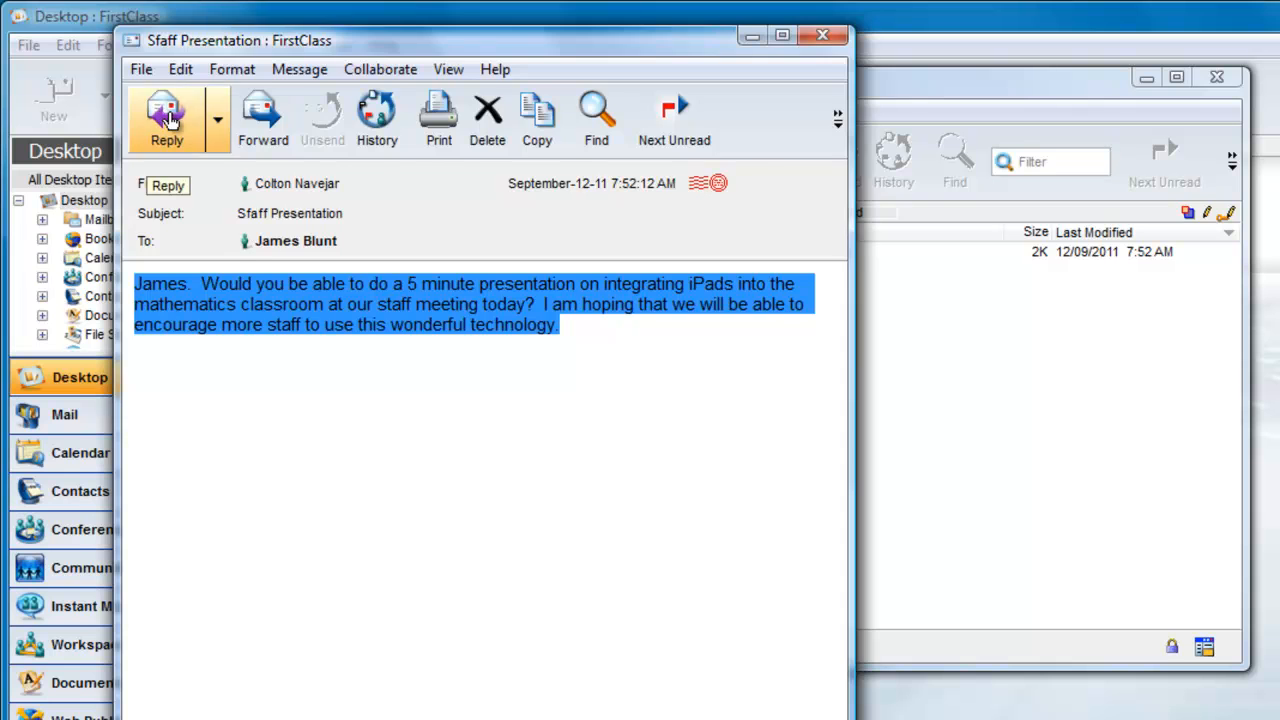
- Start a trial reply, return to the original, then start a forward draft
click(166, 115)
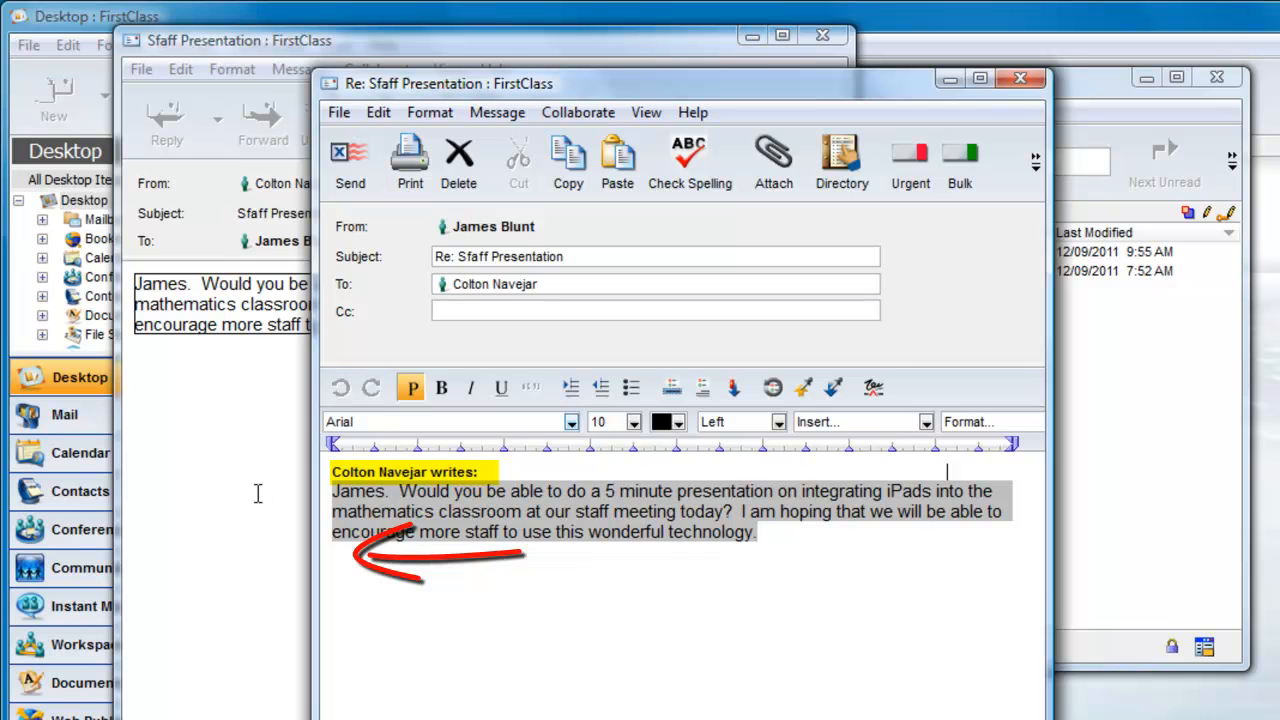
click(1019, 78)
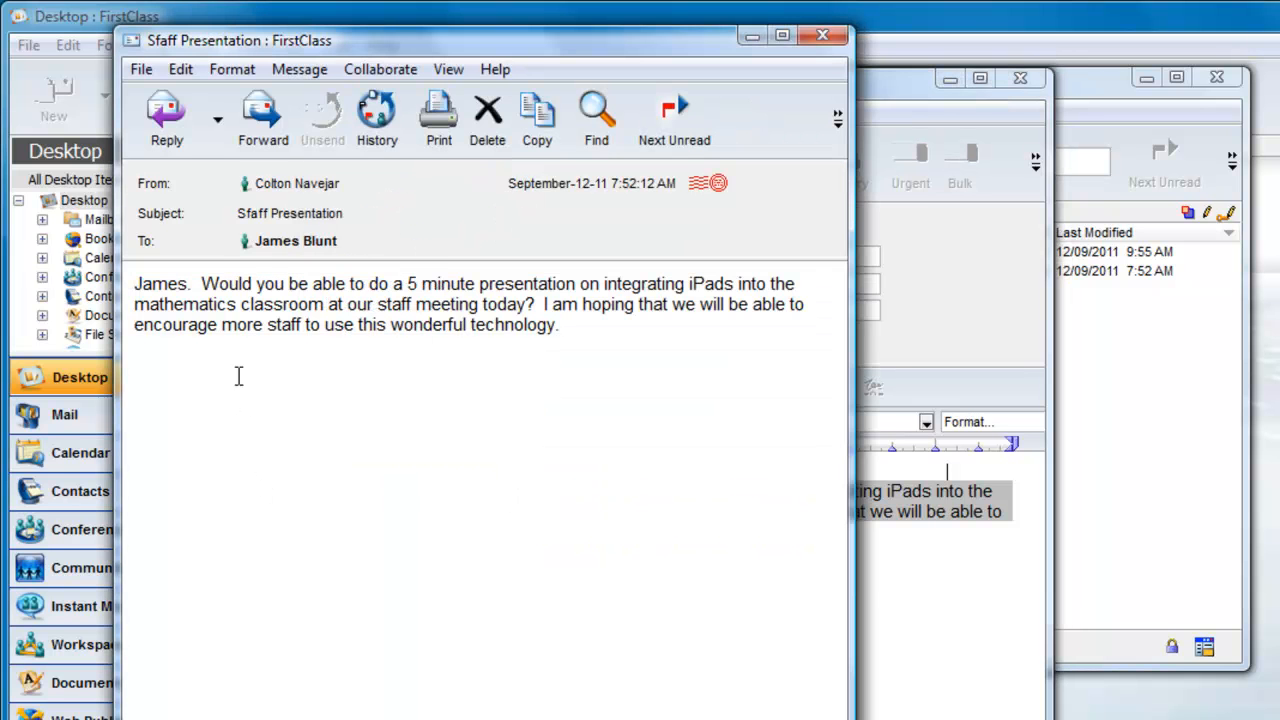
click(262, 115)
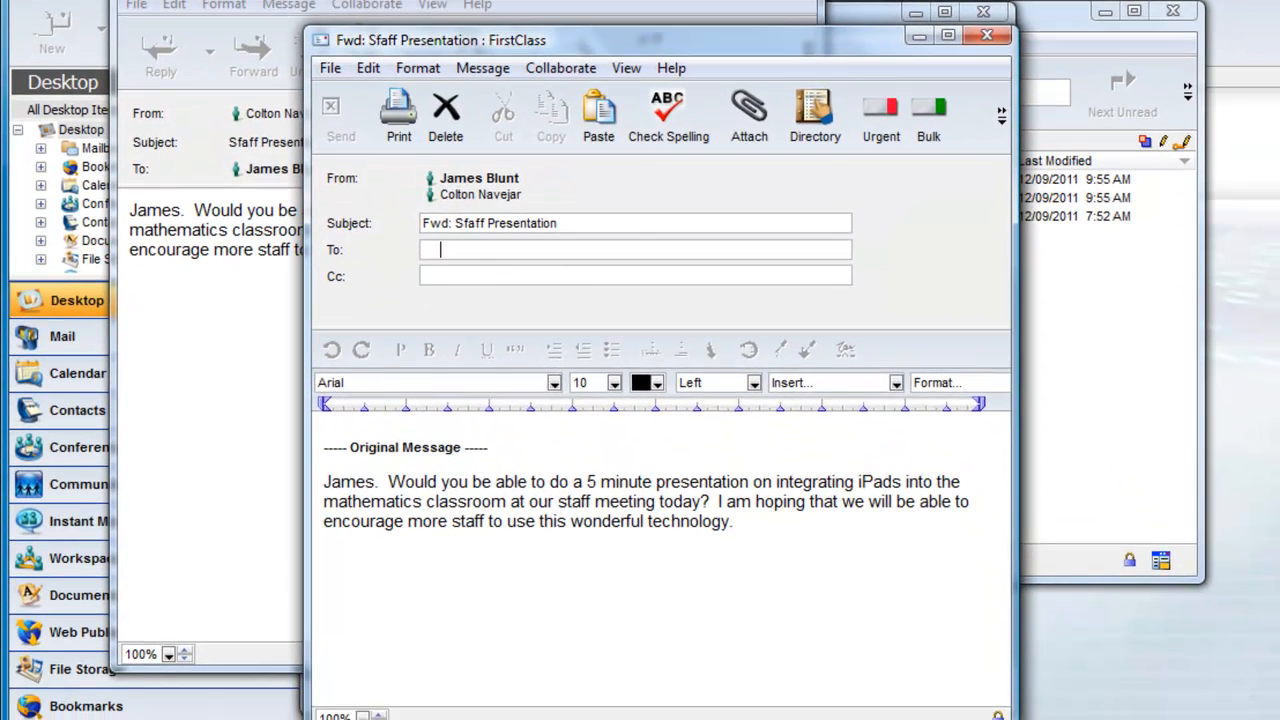
- Open Preferences from the Edit menu
click(368, 67)
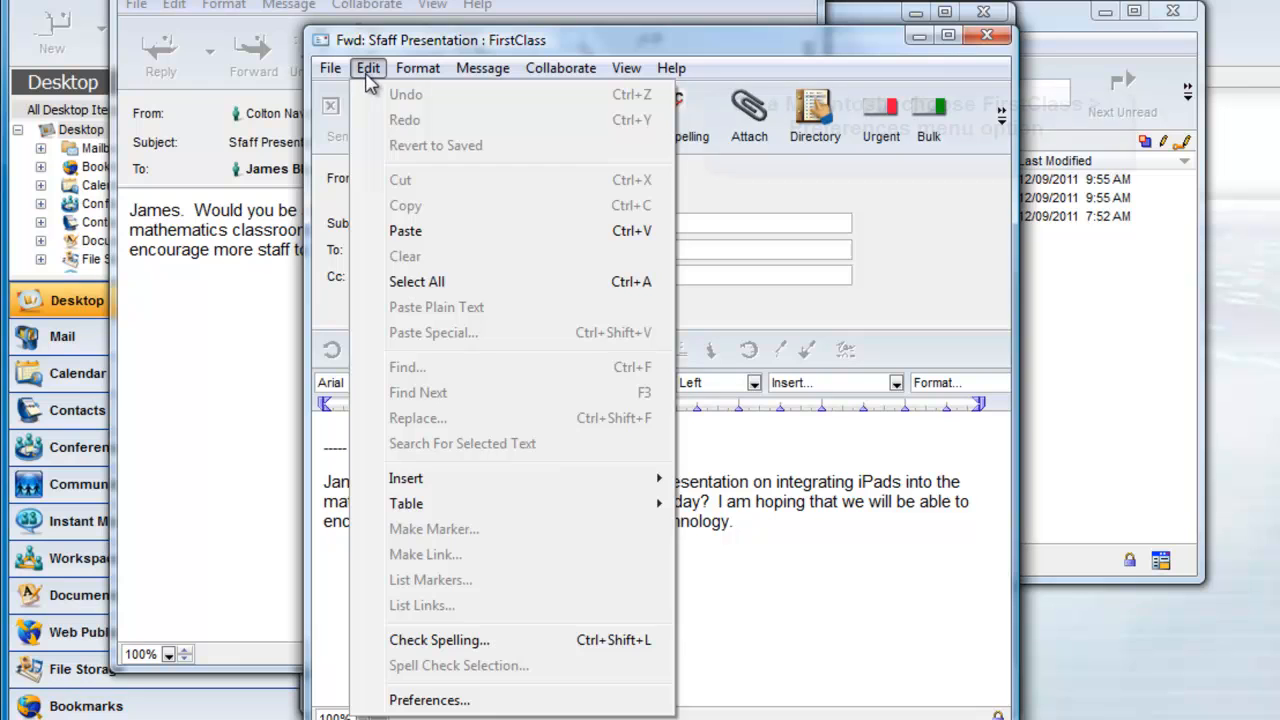
click(429, 699)
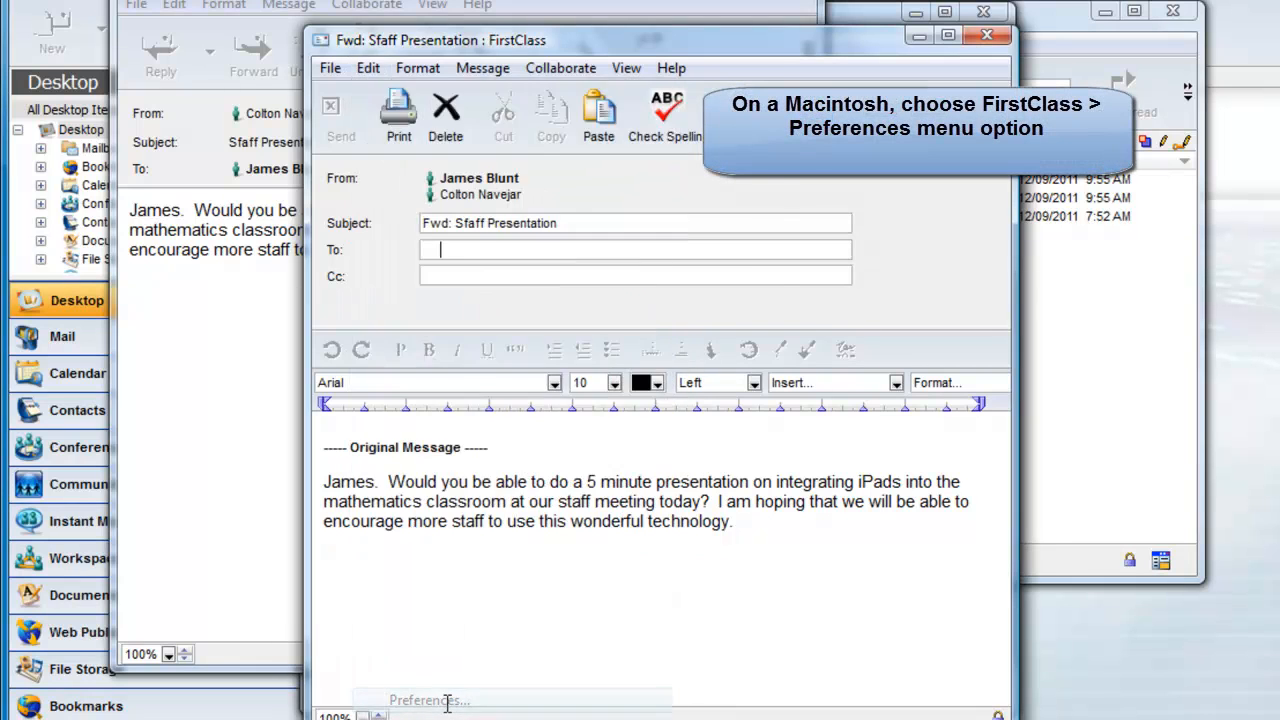
click(428, 700)
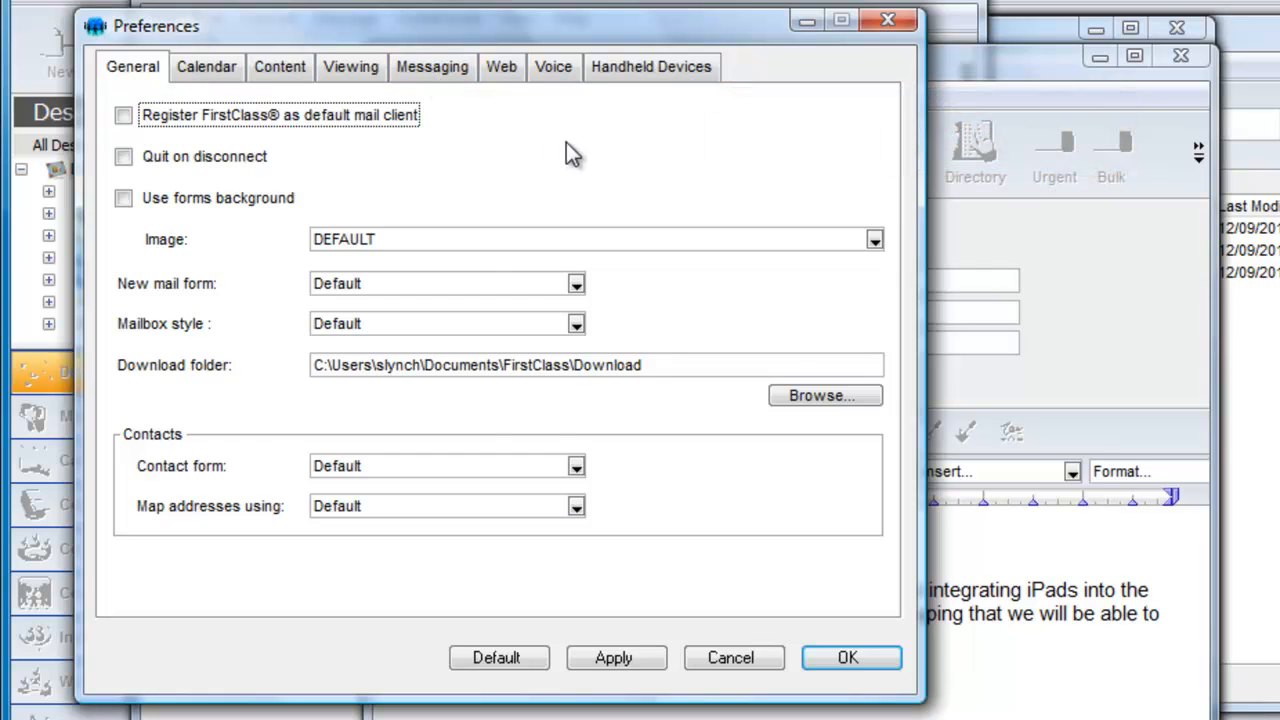
- Under Messaging > Initial Content, set reply cursor placement to Before Quote
click(432, 66)
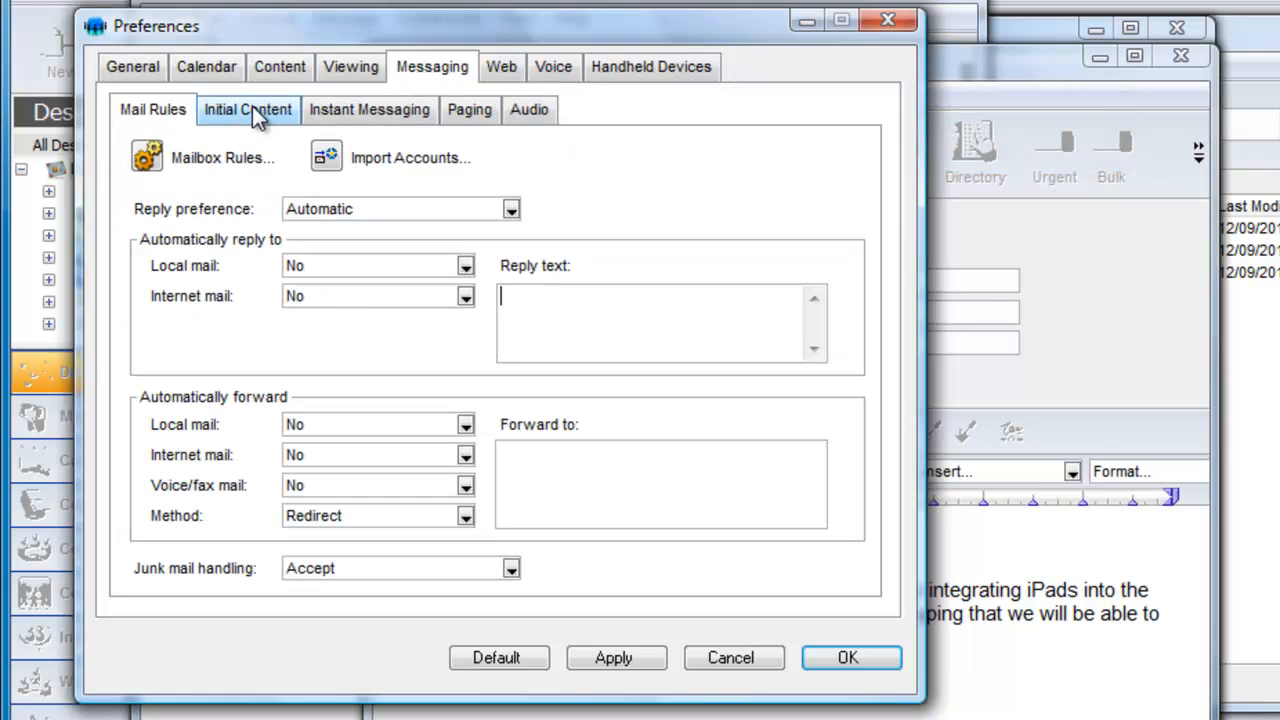
click(248, 110)
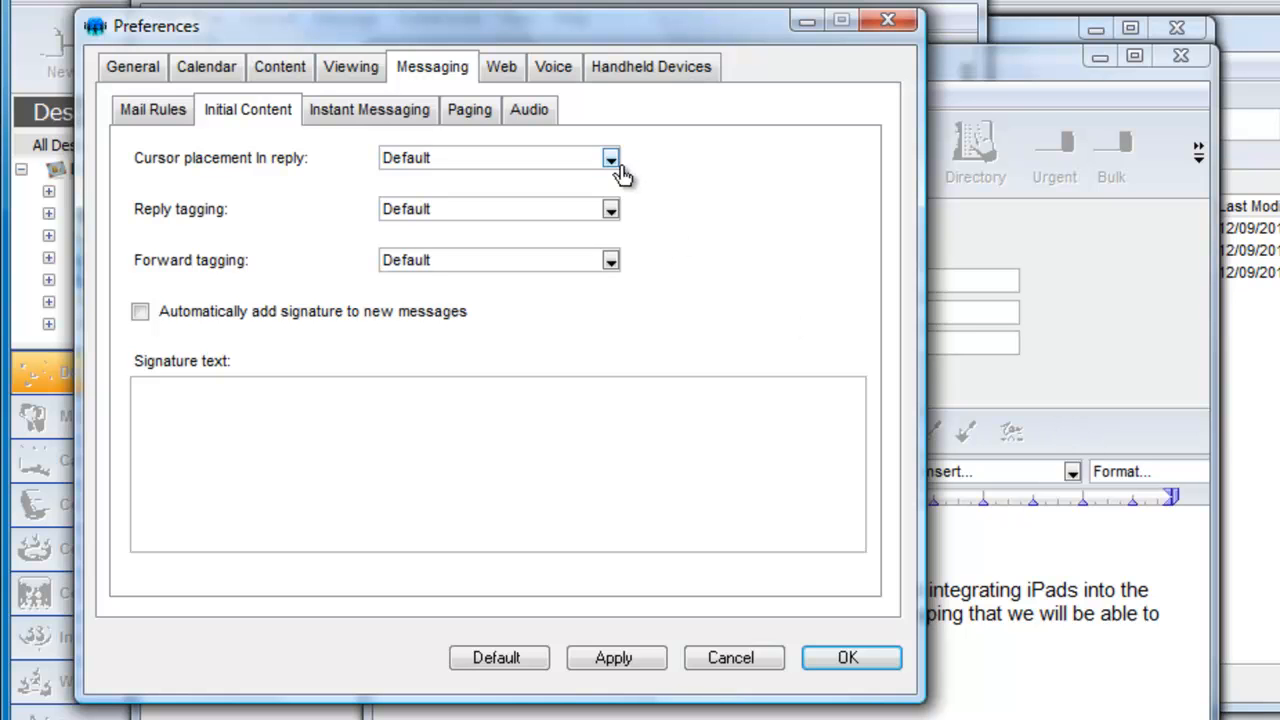
click(610, 158)
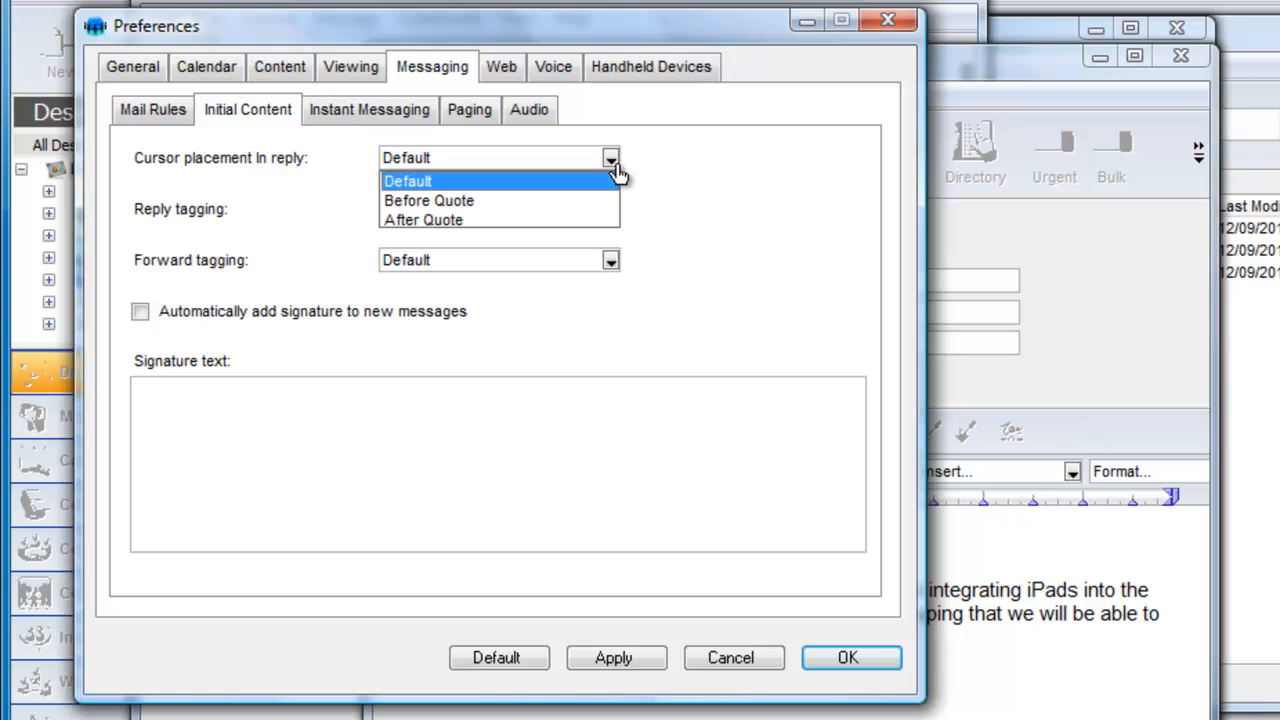
mouse_move(480, 212)
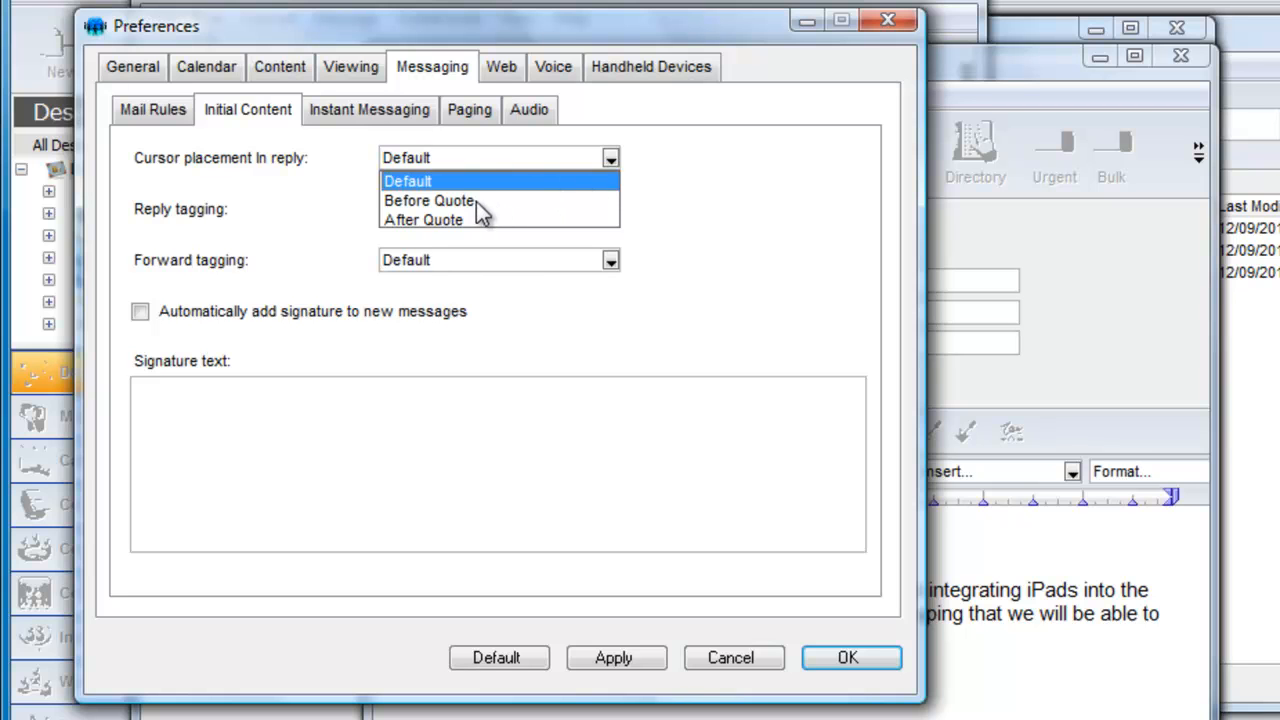
click(428, 200)
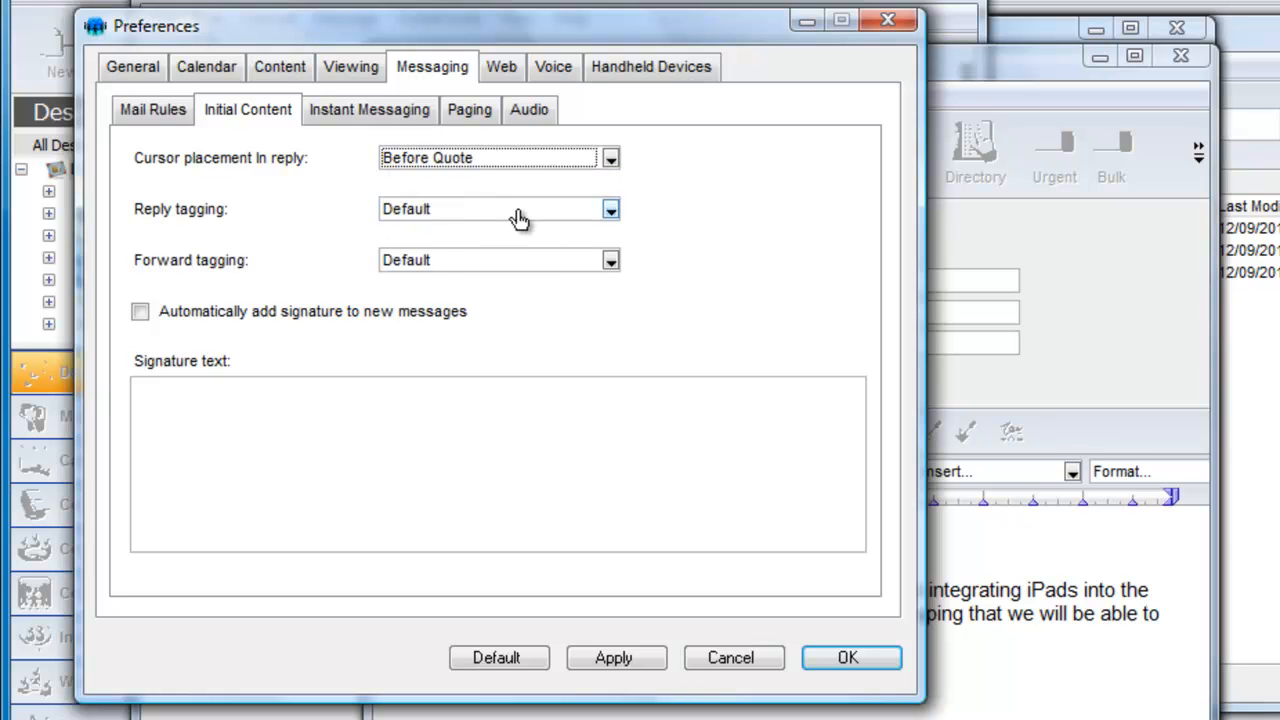
- Set reply tagging to Name and Timestamp and forward tagging to Include Header Summary
click(610, 209)
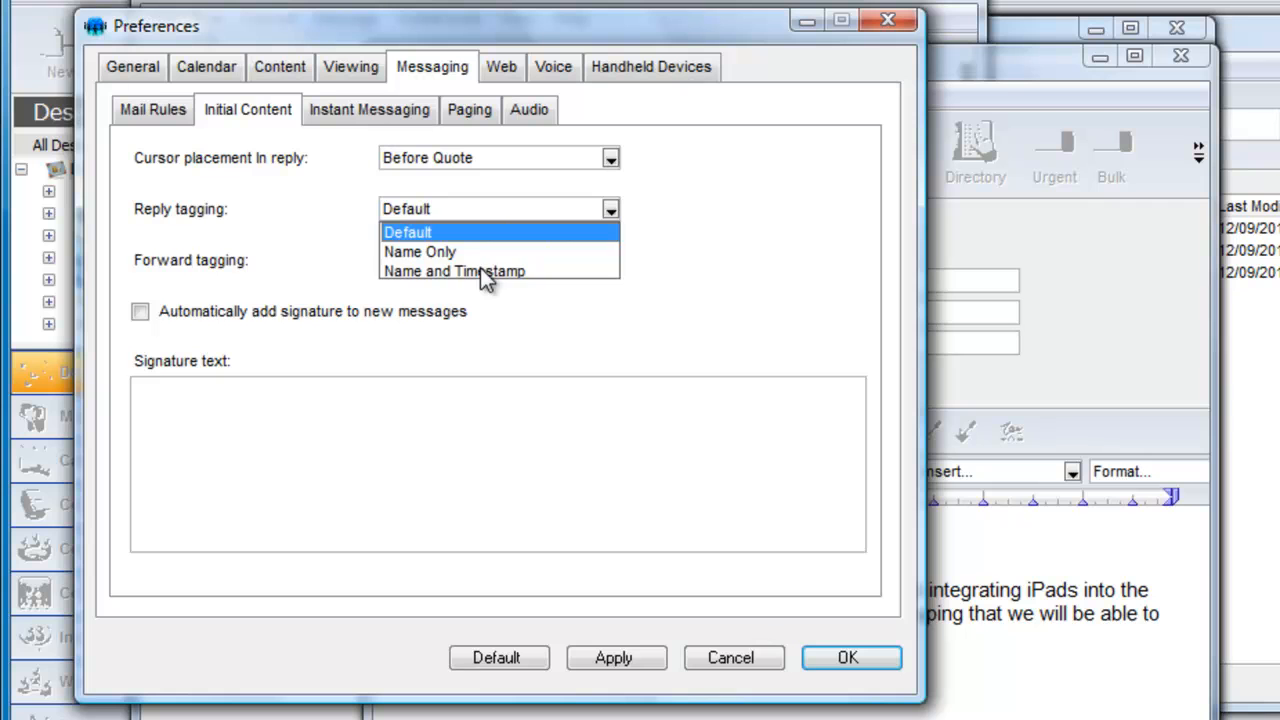
click(454, 271)
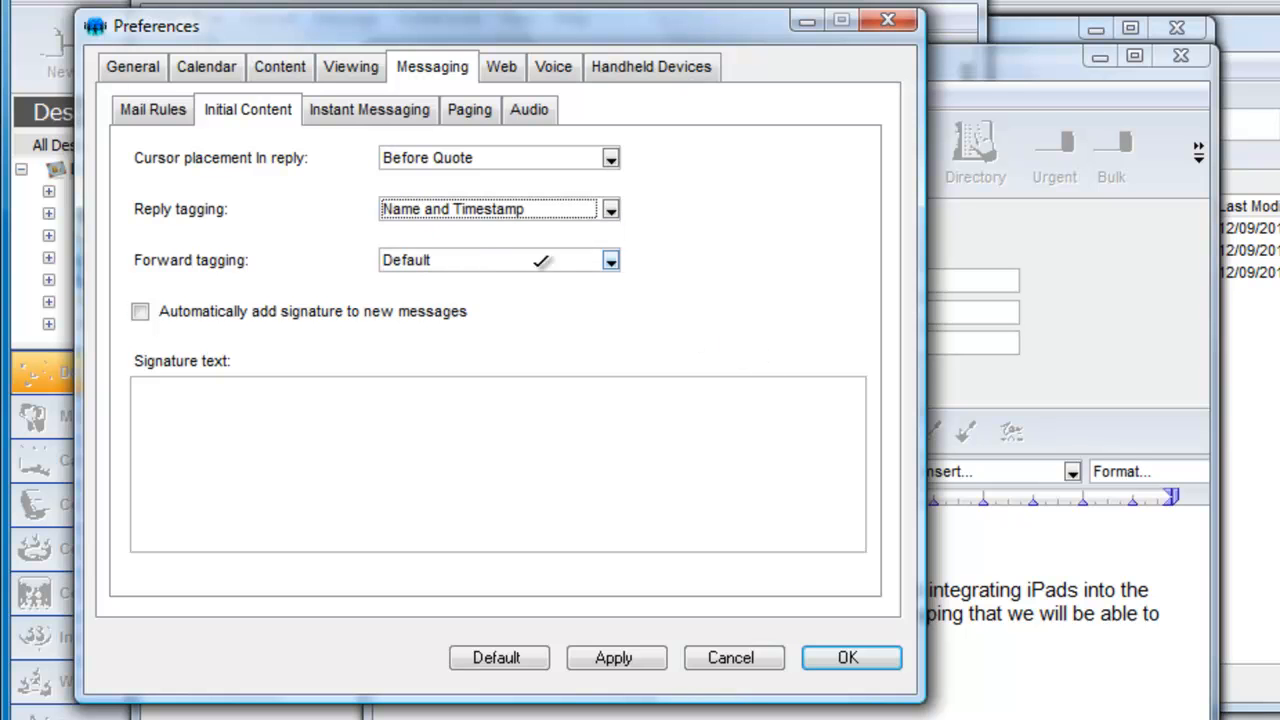
click(610, 260)
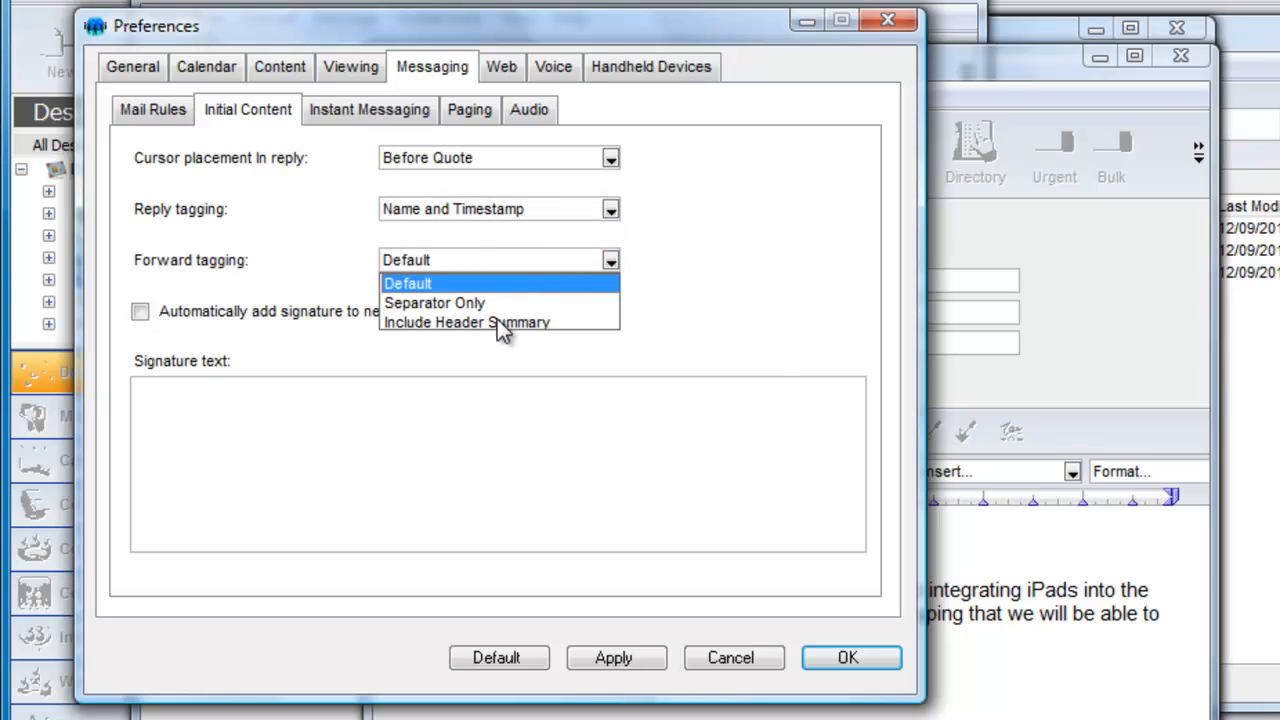
click(466, 322)
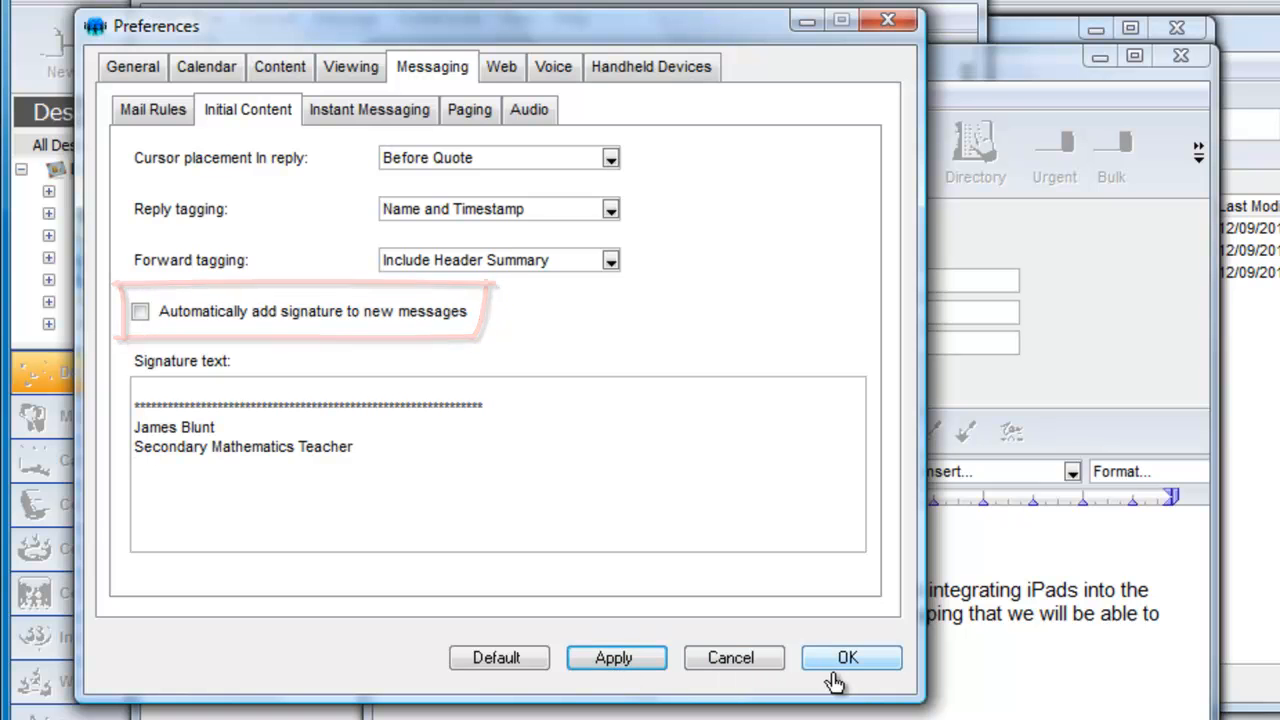
- Confirm the messaging preferences with OK
click(849, 657)
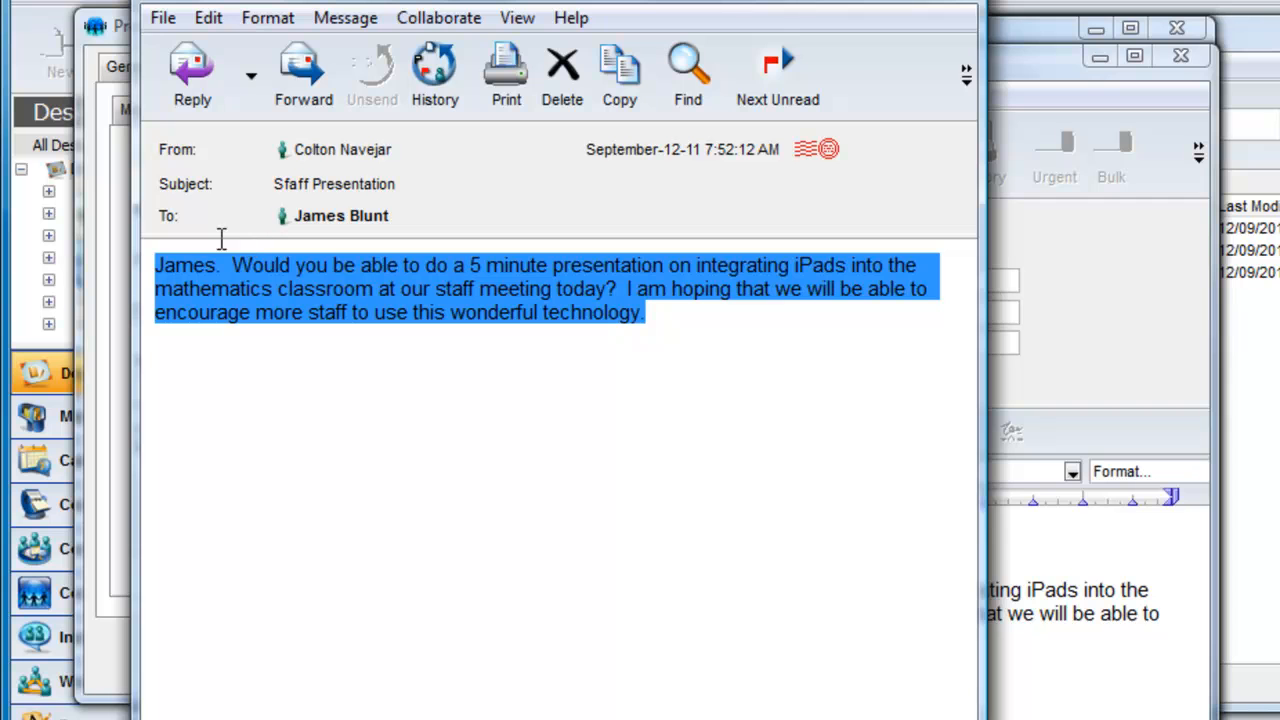
- Reply to the Staff Presentation message to test the tagging
click(192, 75)
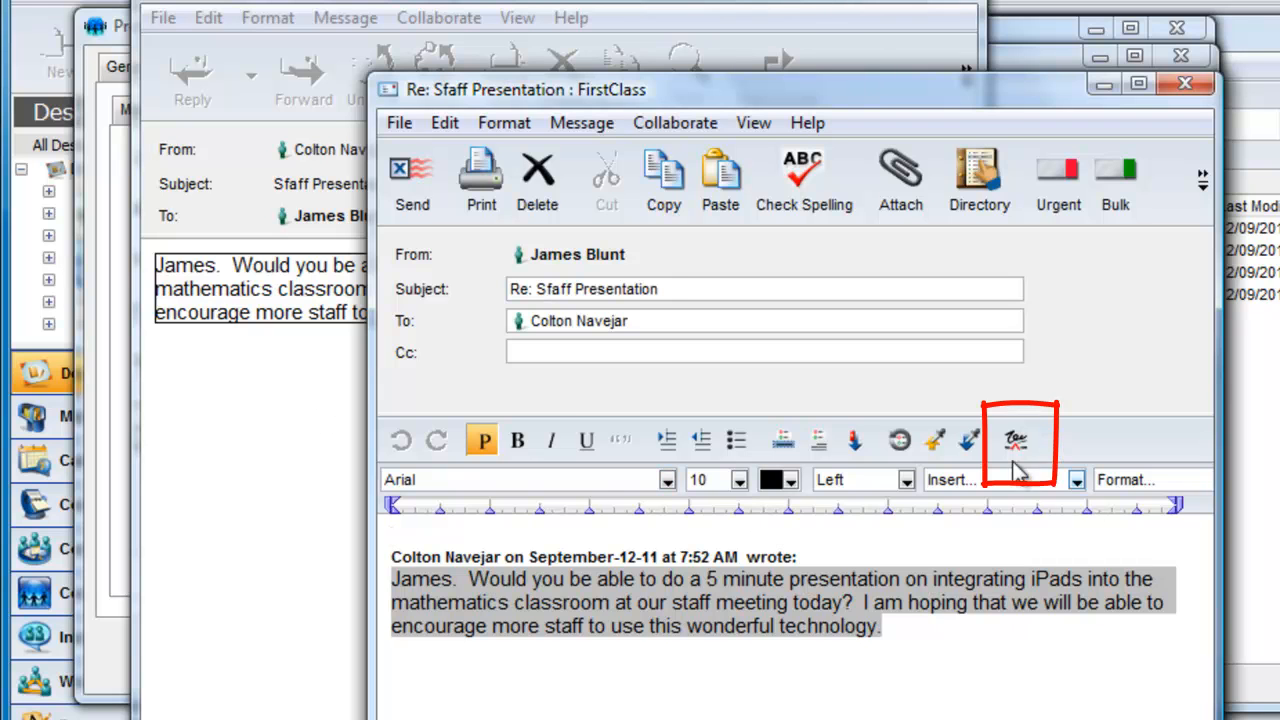
- Insert the saved signature above the quote in the reply draft
click(1017, 440)
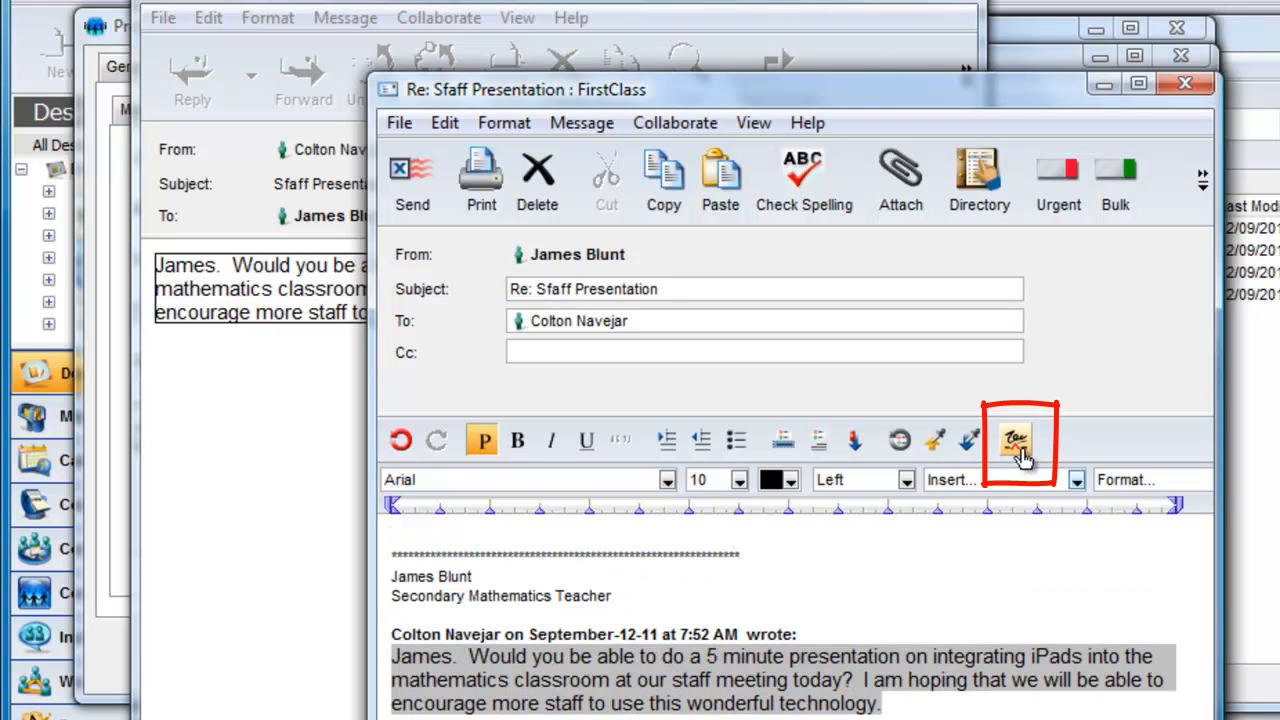
click(1017, 440)
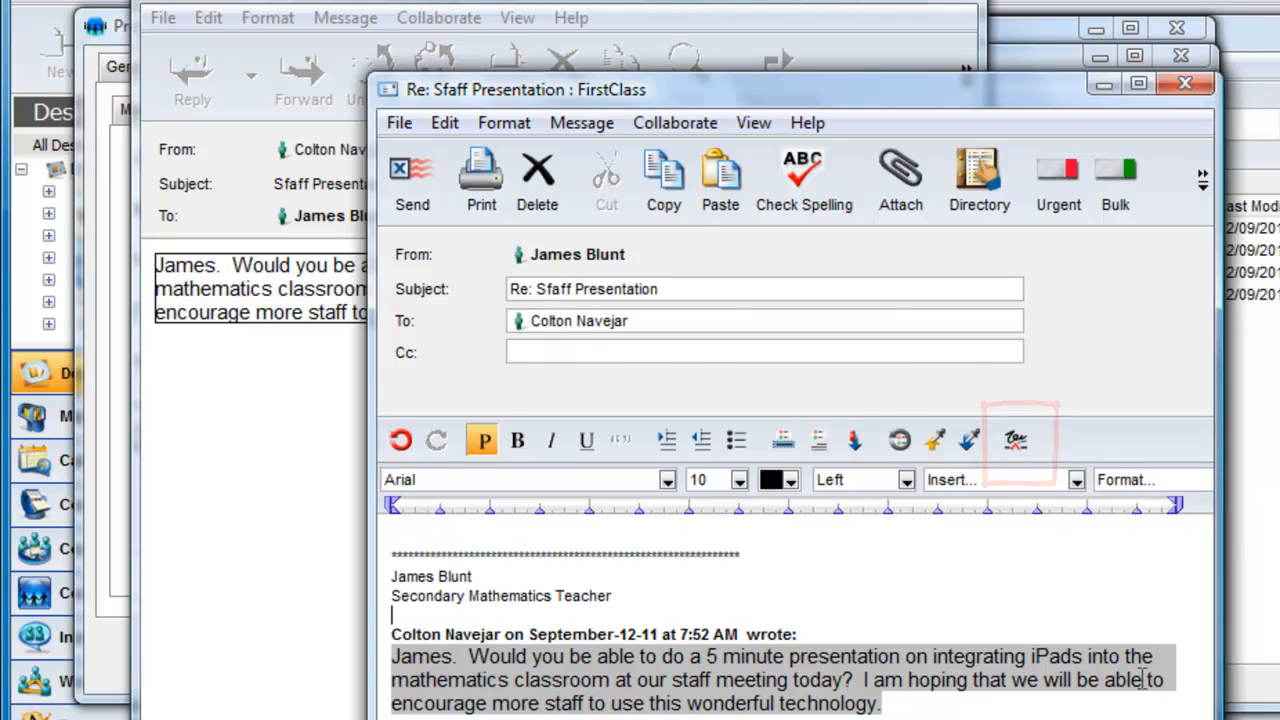
key(ctrl+shift+s)
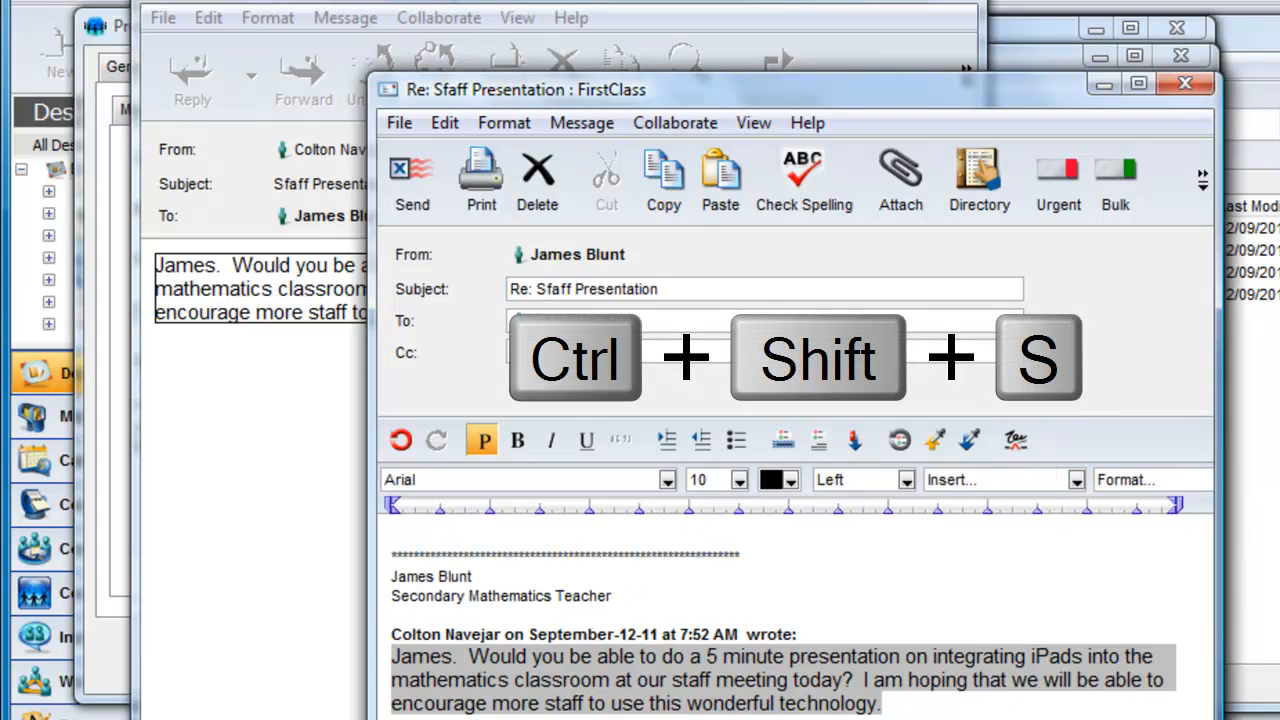
key(ctrl+shift+s)
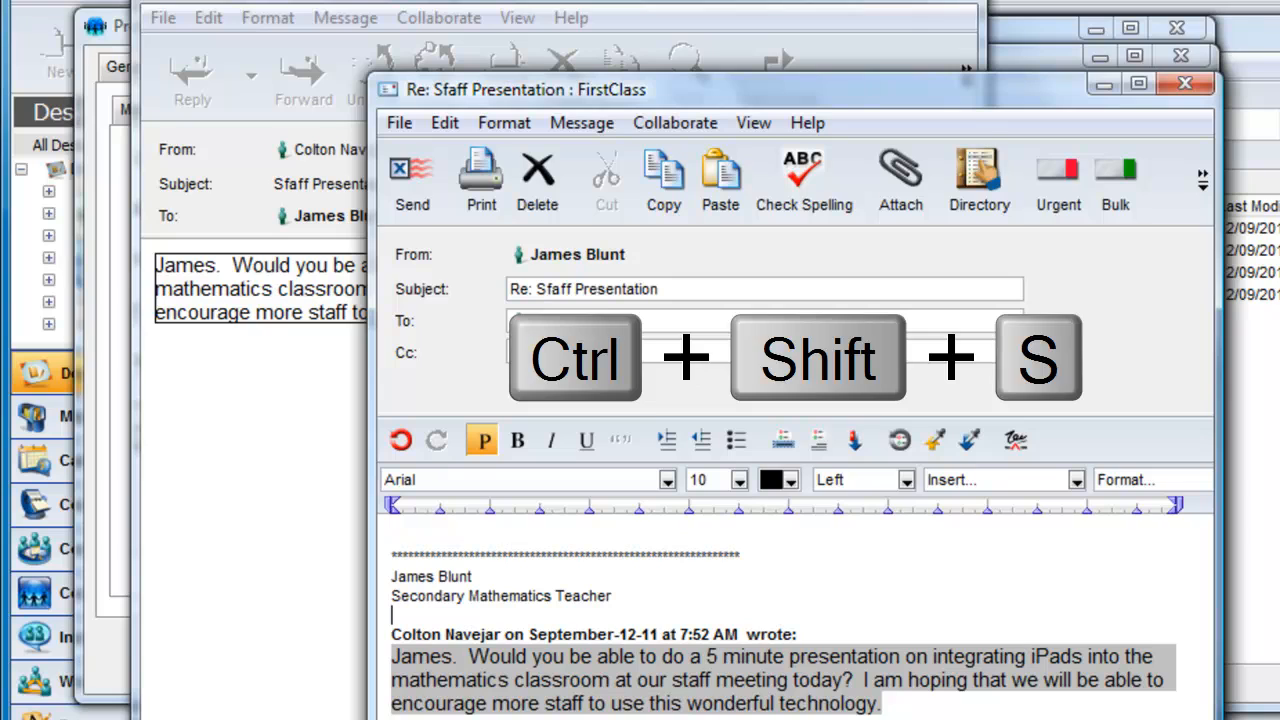
key(ctrl+shift+s)
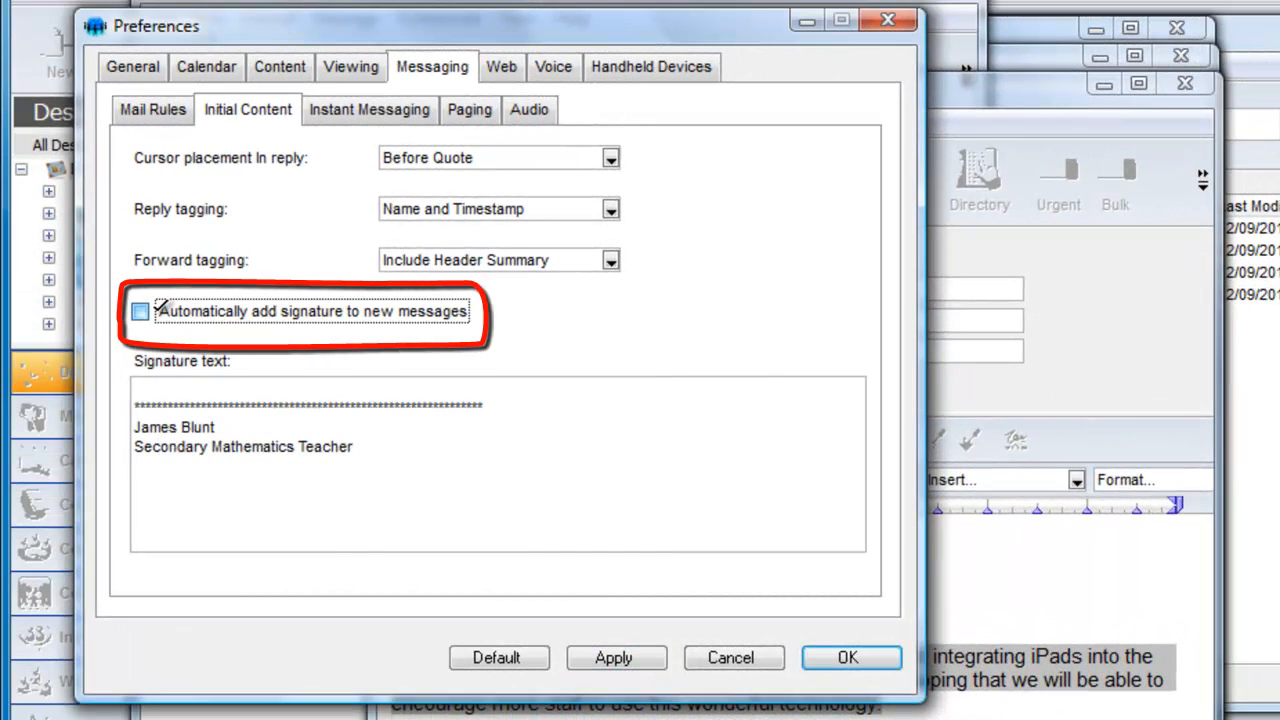
- Enable automatic signatures, then forward the message to test the settings
click(139, 311)
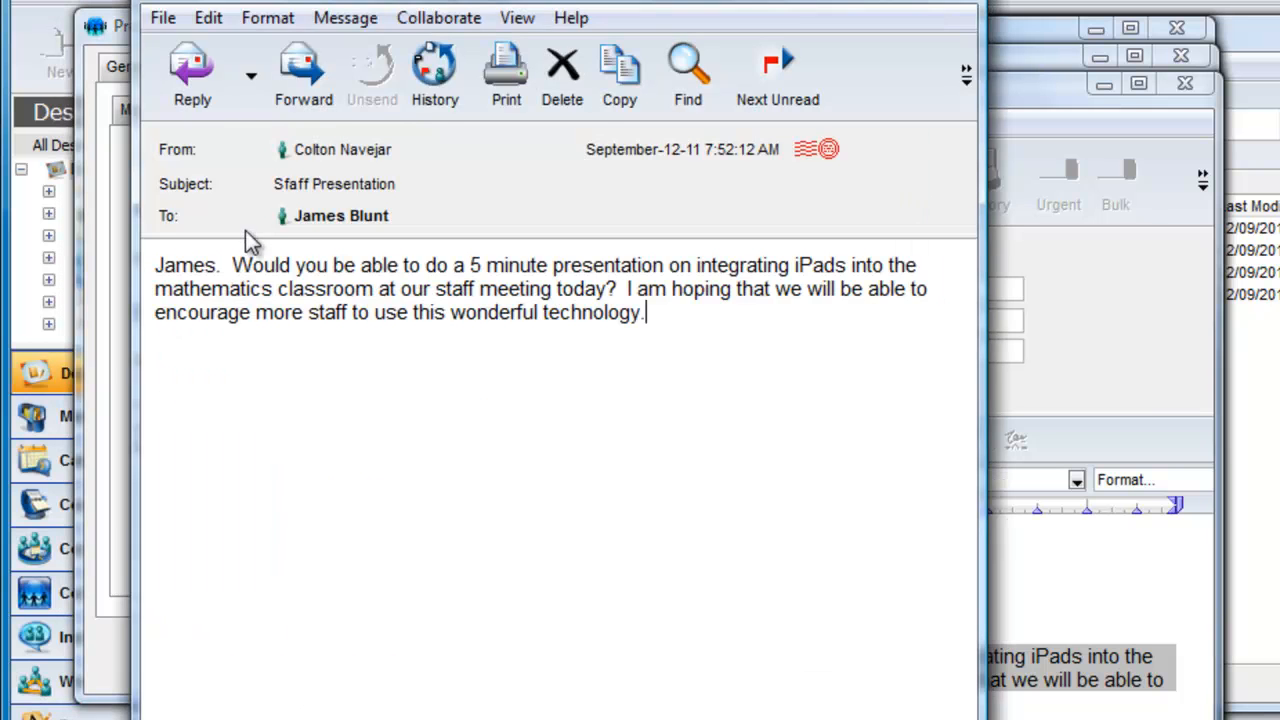
click(303, 75)
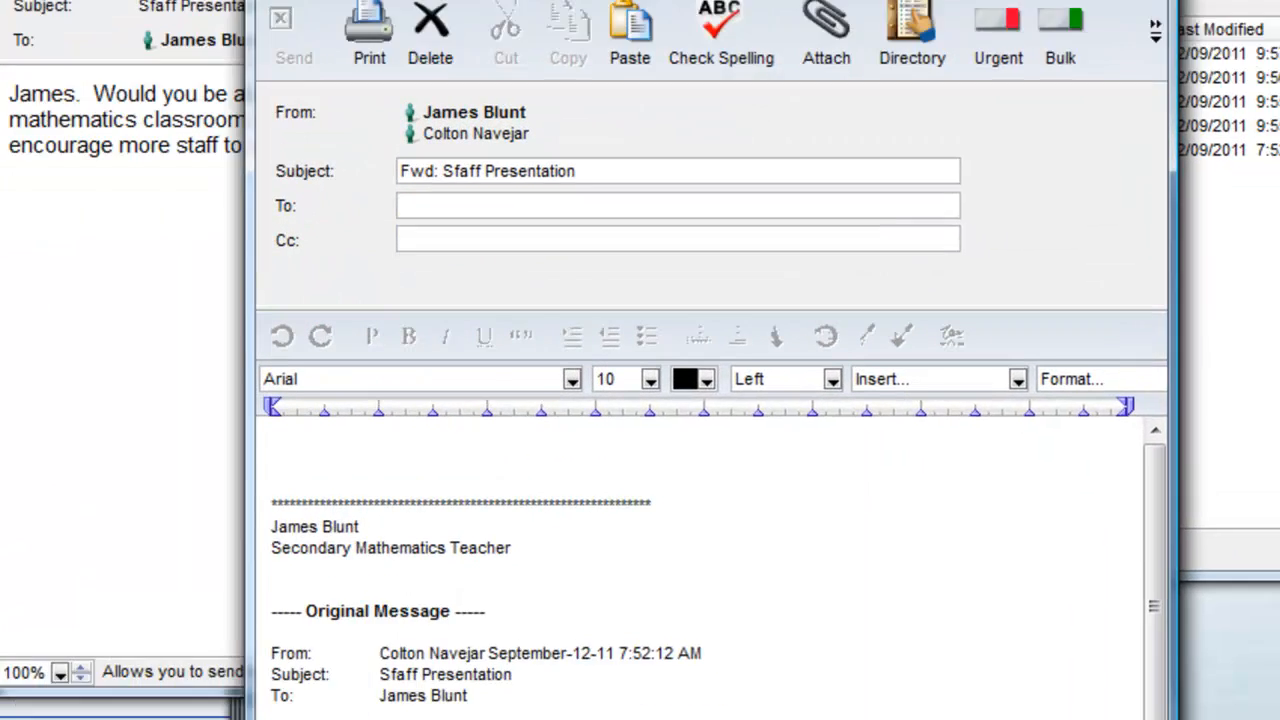